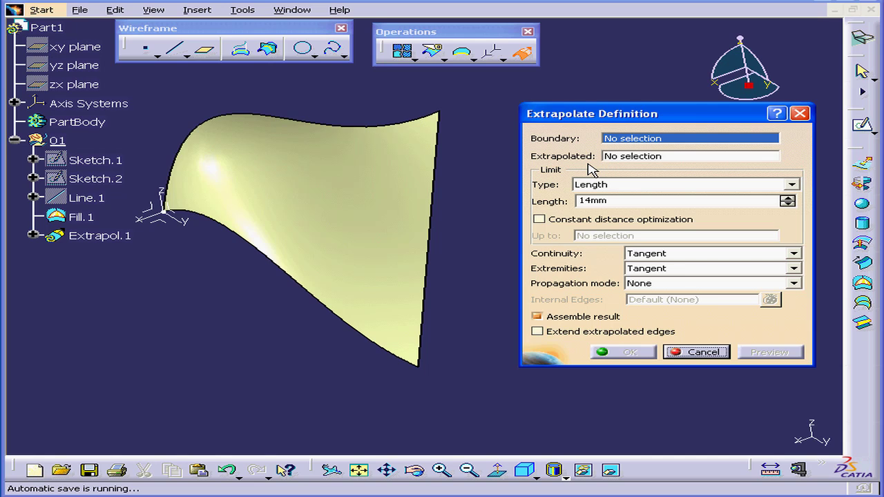
pyautogui.moveTo(539, 192)
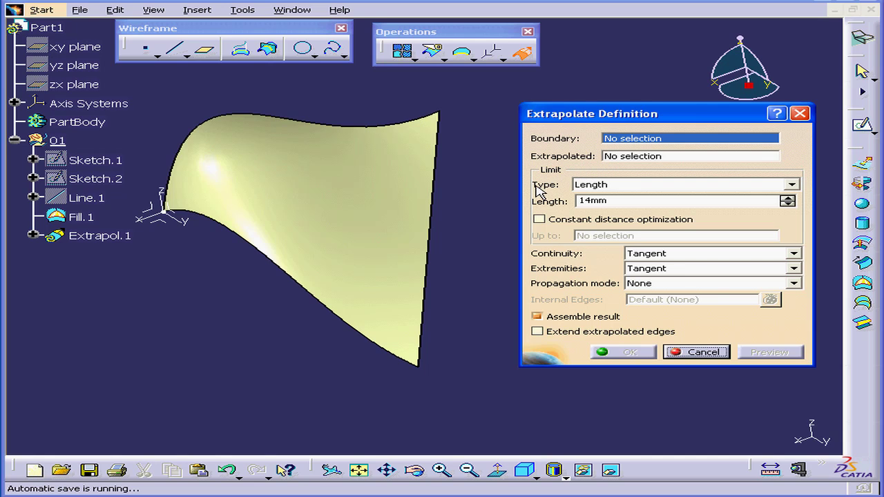
pyautogui.moveTo(557, 138)
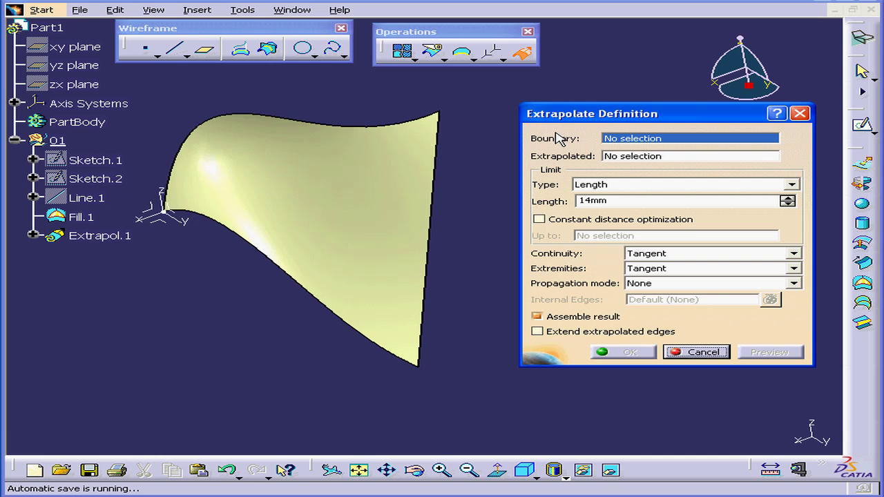
pyautogui.moveTo(558, 138)
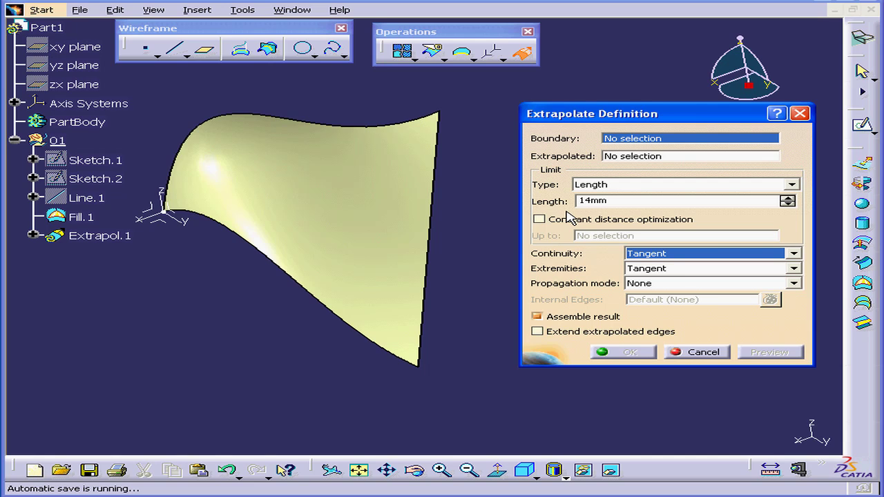
pyautogui.moveTo(442, 223)
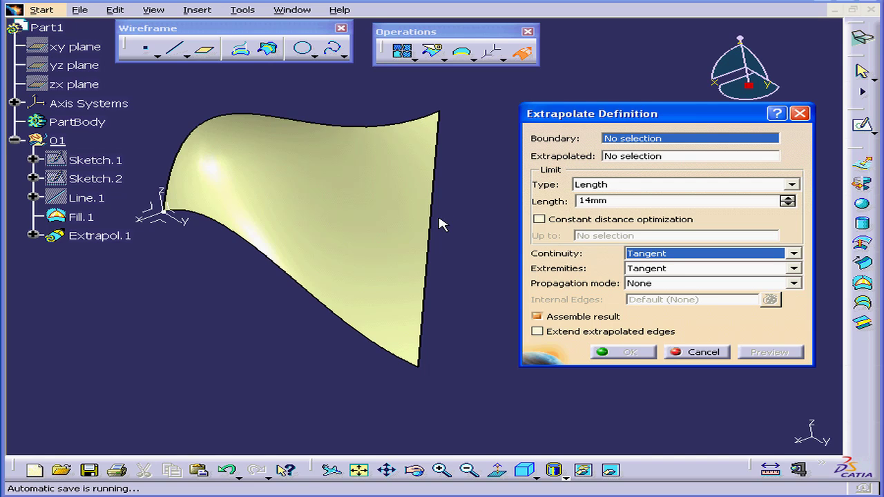
# Step: Use the Fill.1 edge as the boundary and set the extrapolation length to 15 mm
pyautogui.click(428, 221)
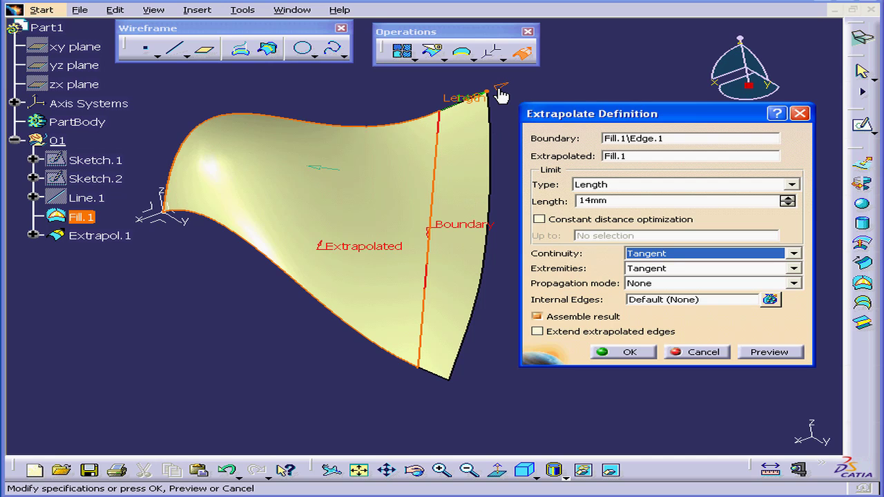
pyautogui.click(787, 196)
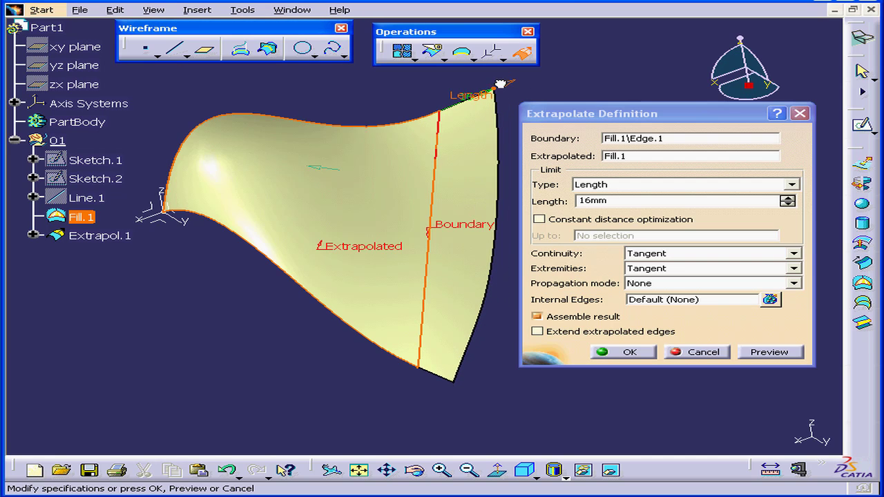
pyautogui.click(787, 204)
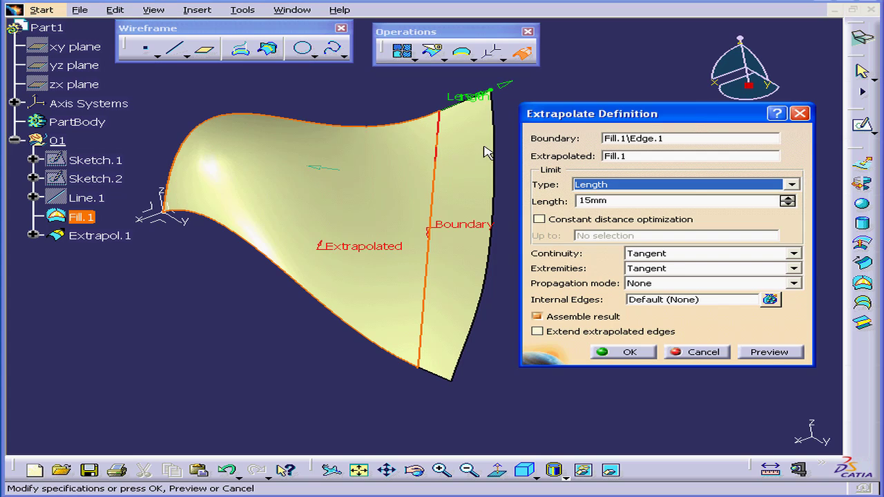
pyautogui.click(791, 185)
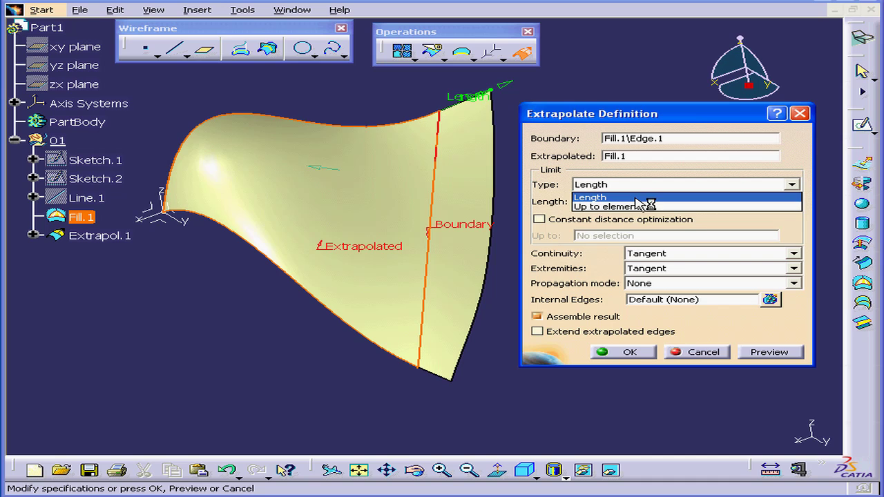
pyautogui.click(610, 206)
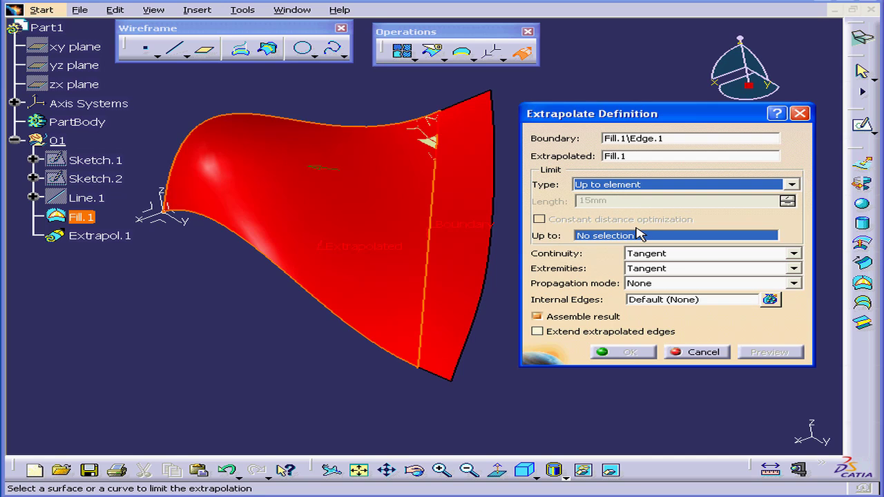
pyautogui.moveTo(642, 234)
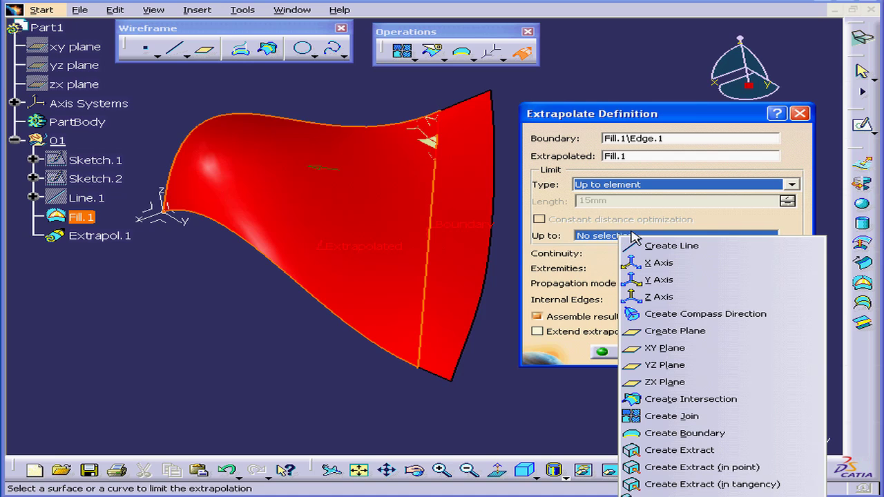
pyautogui.moveTo(660, 279)
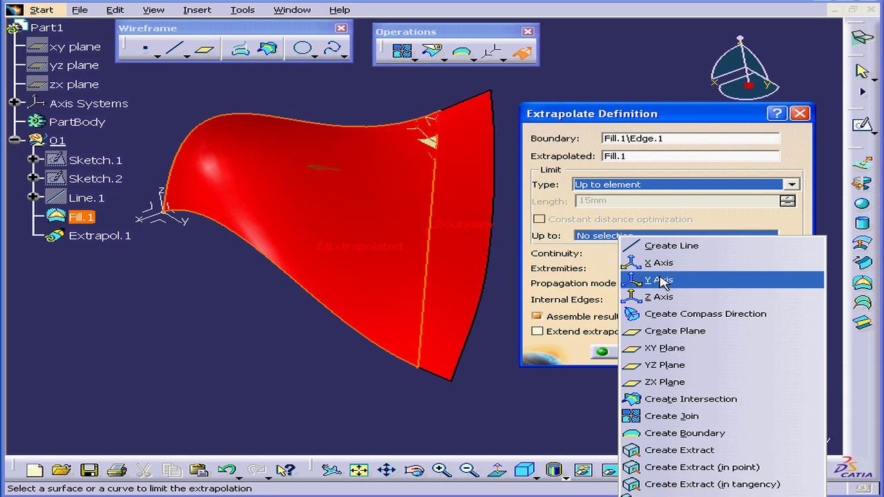
pyautogui.moveTo(647, 235)
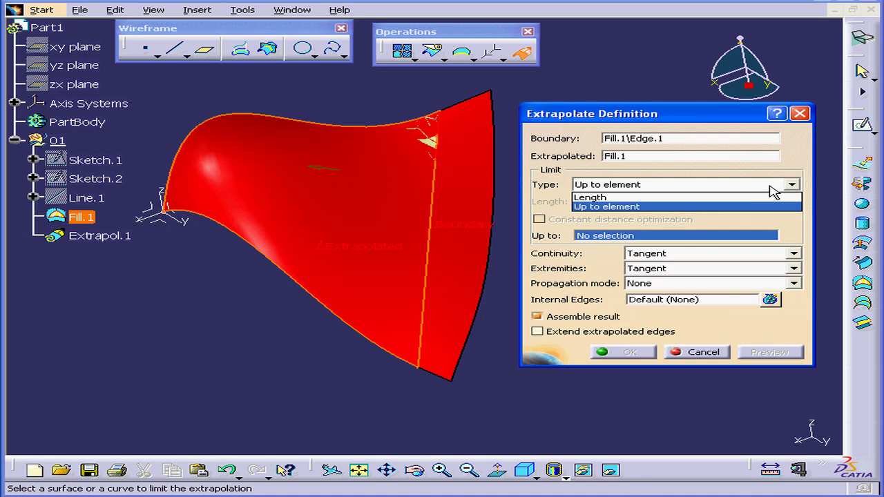
pyautogui.click(588, 198)
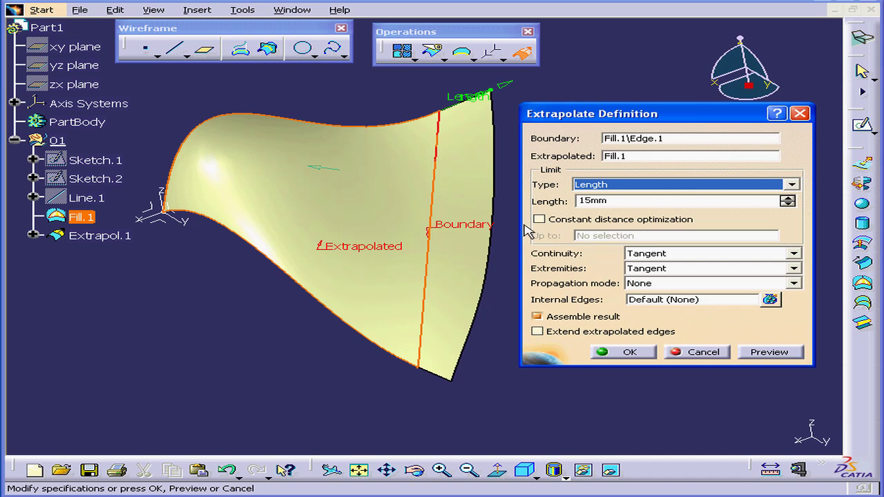
pyautogui.click(538, 218)
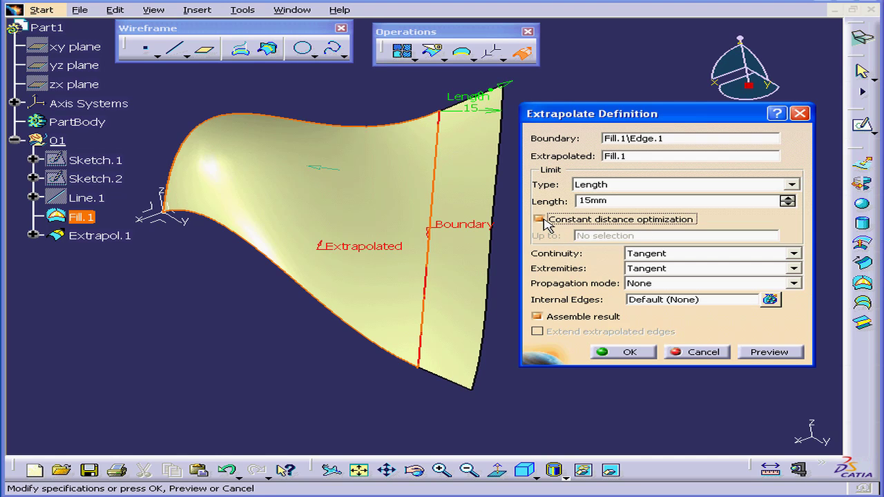
pyautogui.click(539, 218)
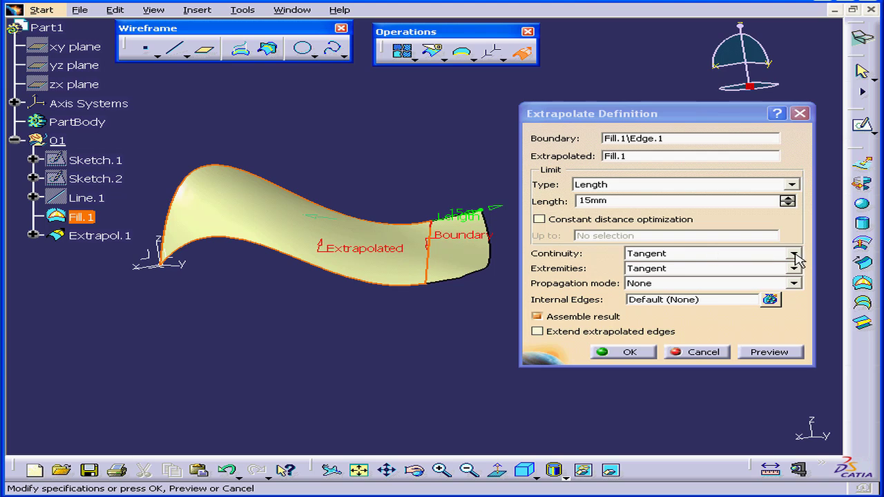
pyautogui.click(793, 254)
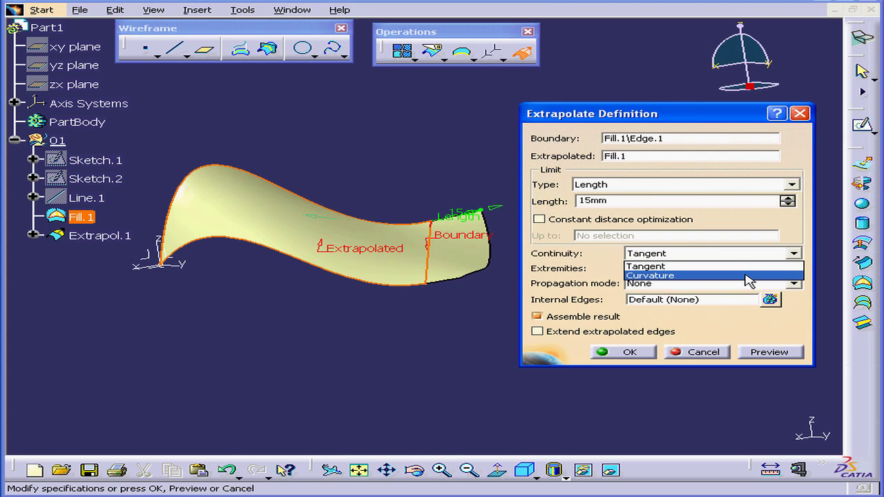
pyautogui.click(649, 275)
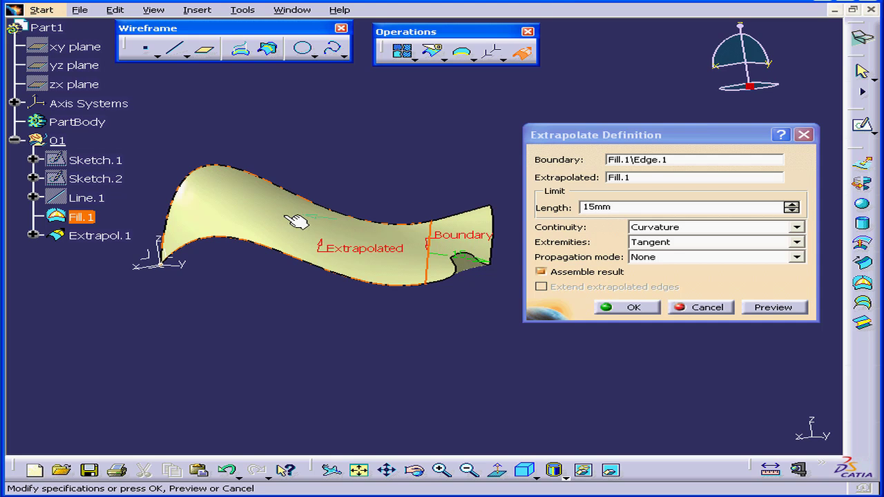
pyautogui.moveTo(455, 255)
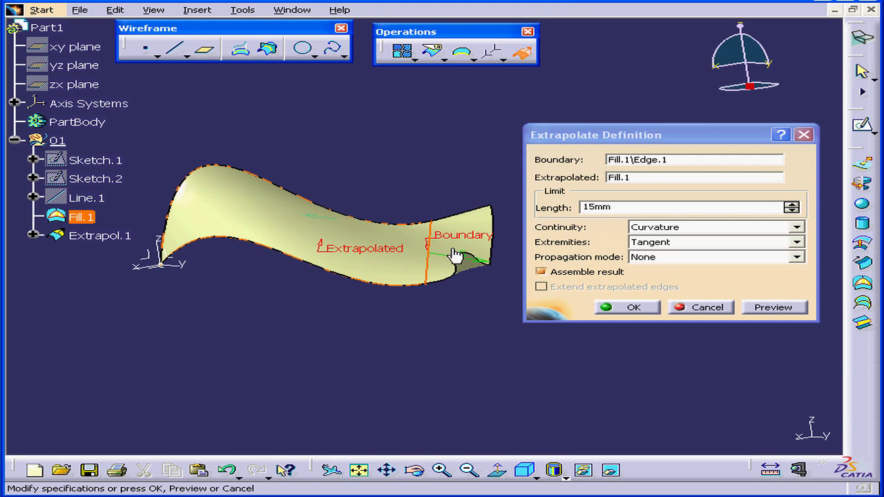
pyautogui.click(795, 227)
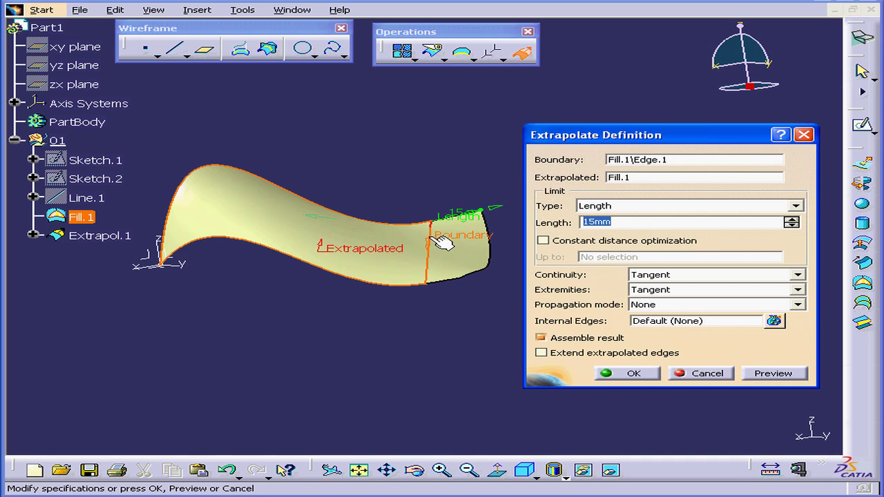
pyautogui.moveTo(435, 276)
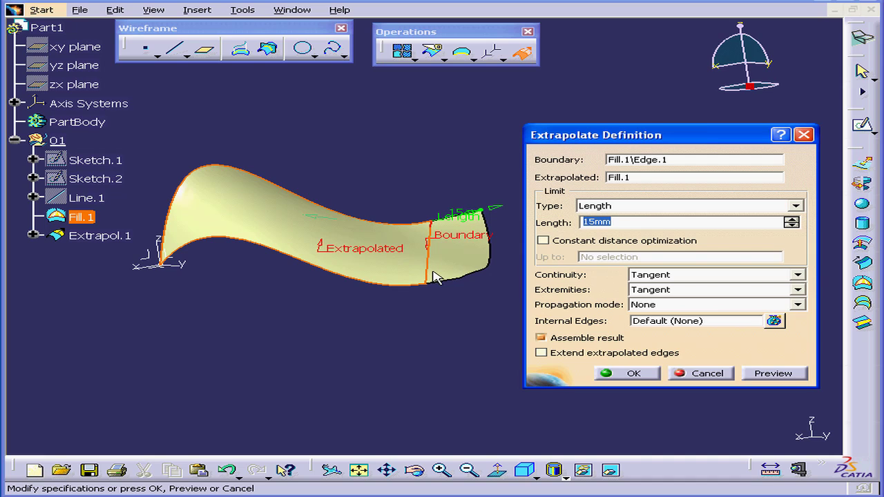
pyautogui.moveTo(511, 249)
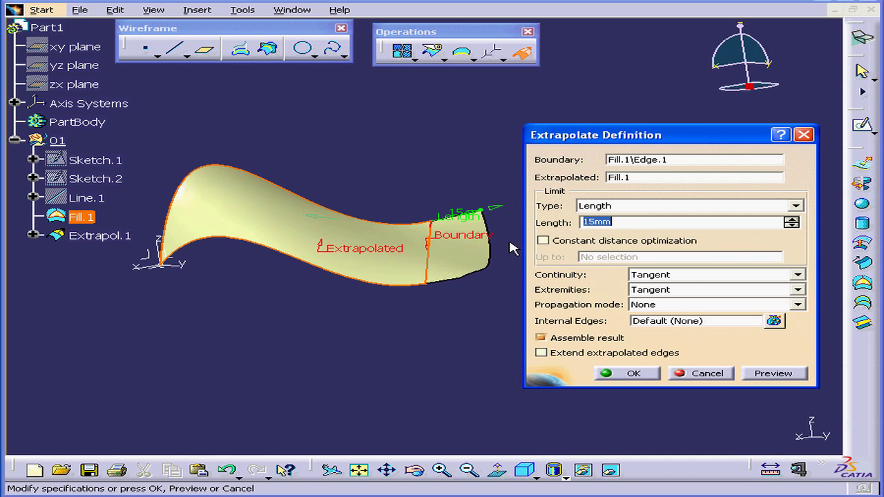
pyautogui.moveTo(510, 240)
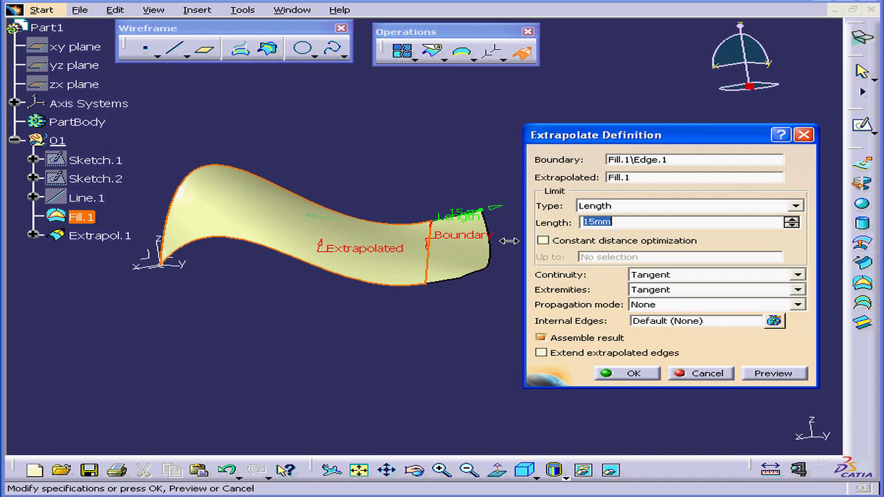
pyautogui.moveTo(431, 263)
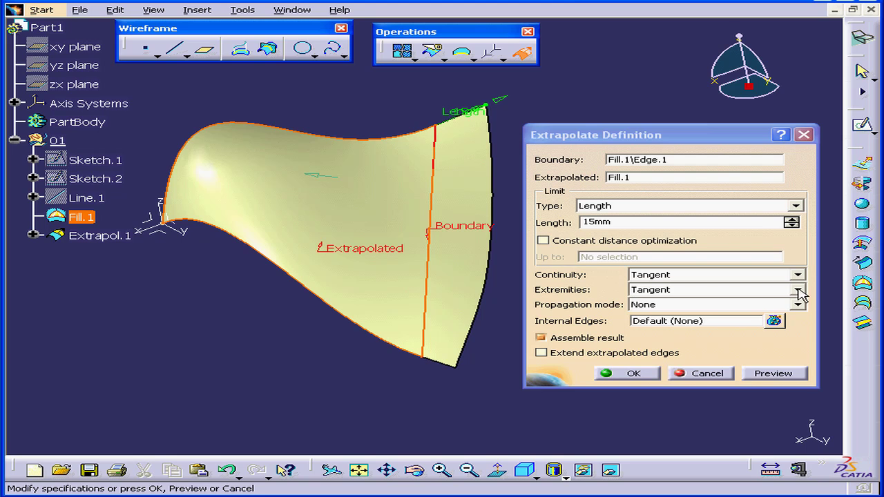
pyautogui.click(798, 290)
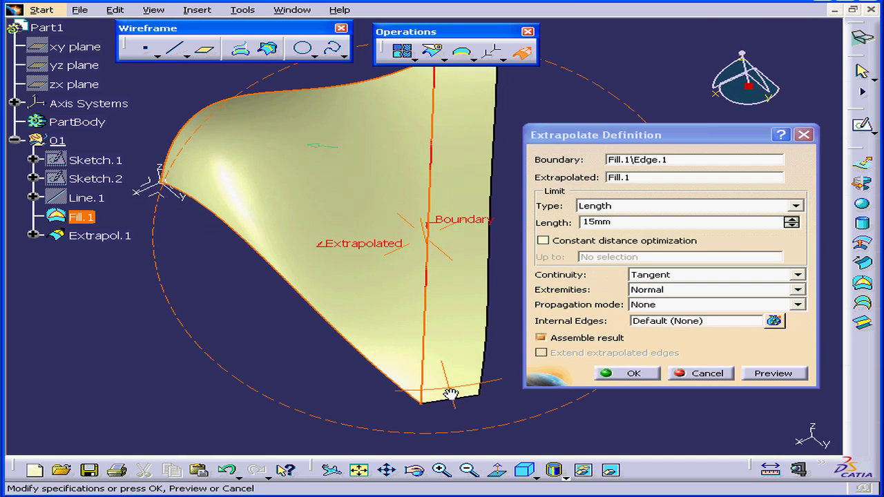
pyautogui.moveTo(449, 395); pyautogui.dragTo(431, 306)
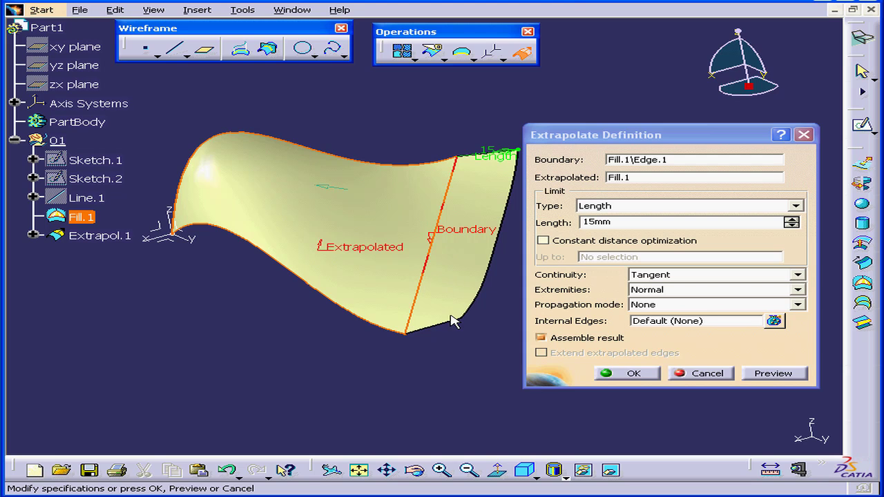
pyautogui.moveTo(628, 311)
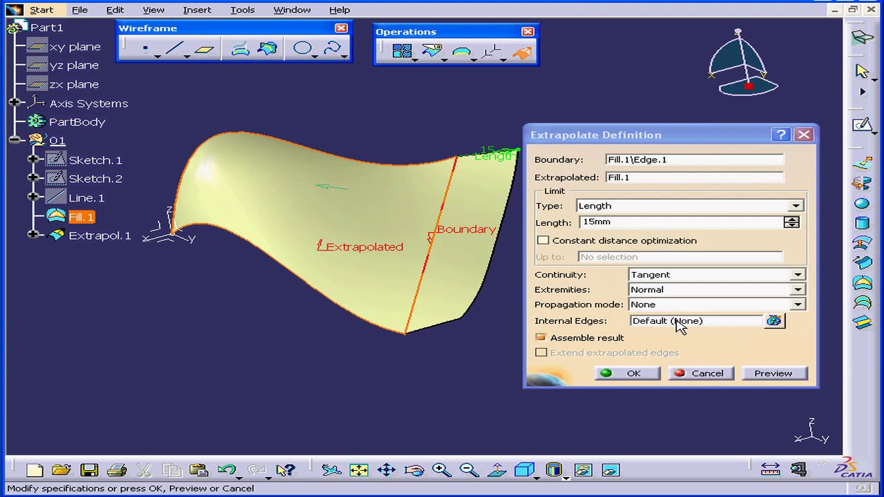
pyautogui.click(693, 320)
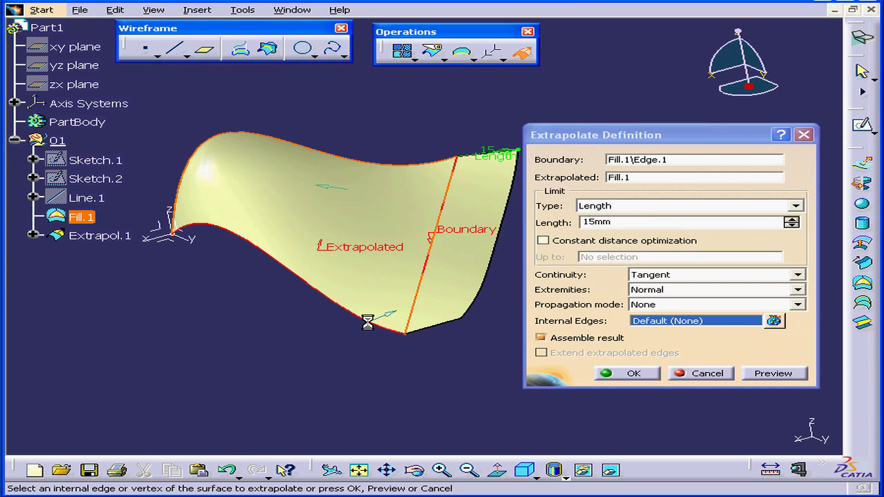
pyautogui.click(441, 384)
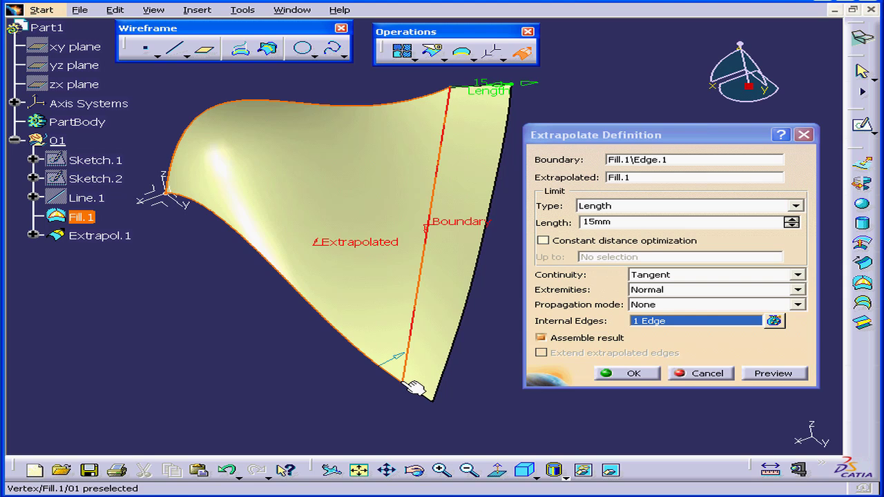
pyautogui.rightClick(693, 320)
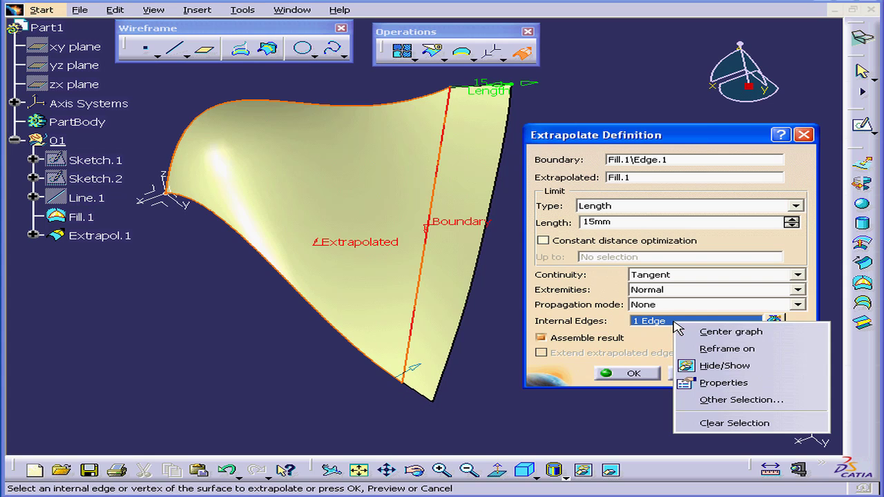
pyautogui.click(735, 423)
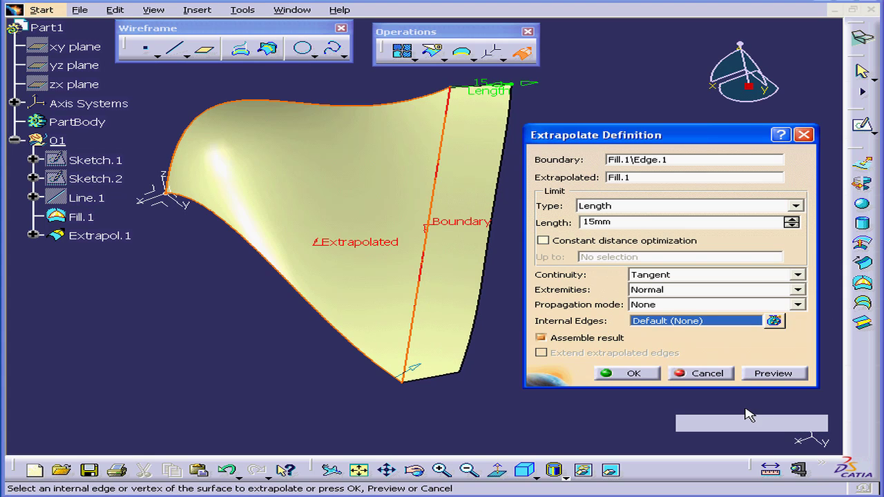
pyautogui.moveTo(616, 314)
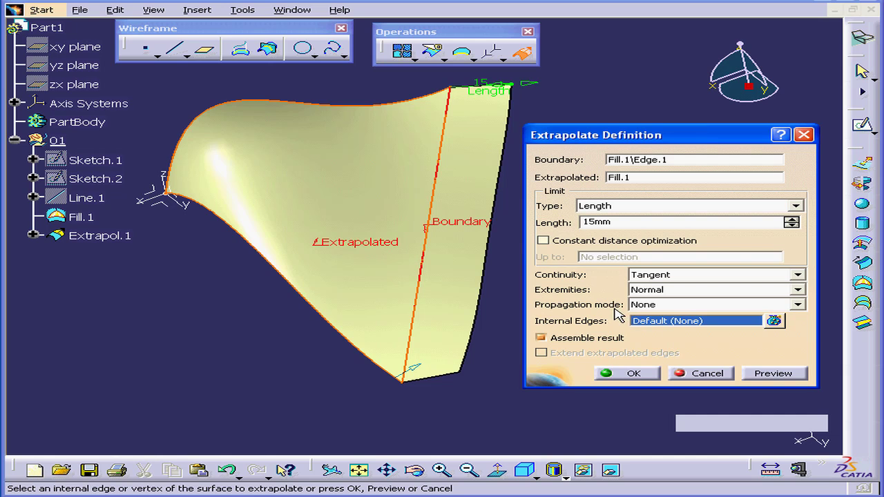
# Step: Set propagation mode to Point continuity with Constant distance optimization enabled
pyautogui.click(798, 305)
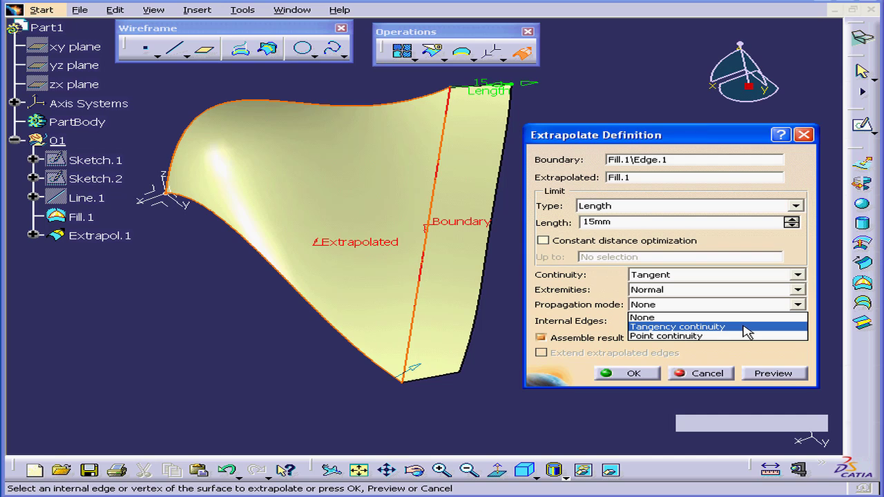
pyautogui.moveTo(718, 337)
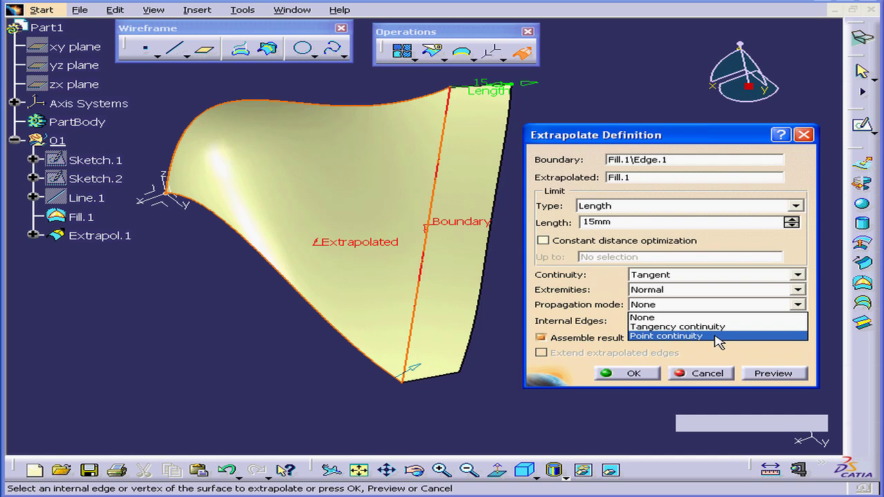
pyautogui.click(666, 335)
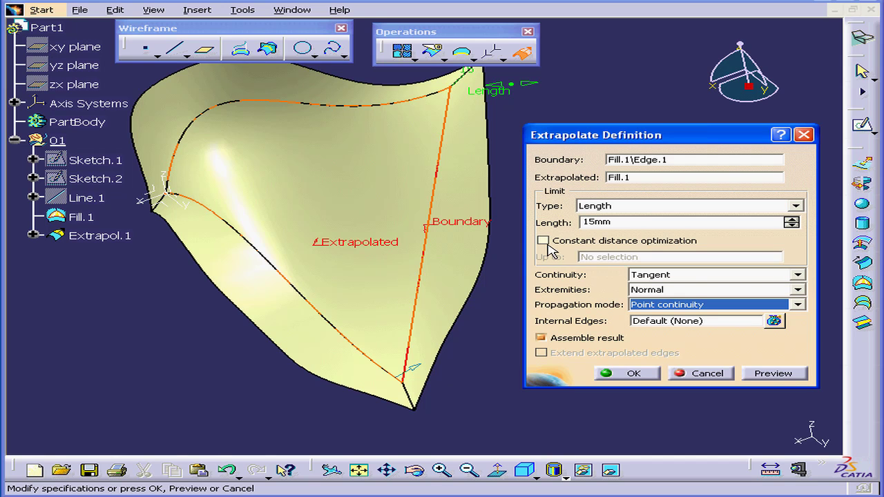
pyautogui.click(541, 240)
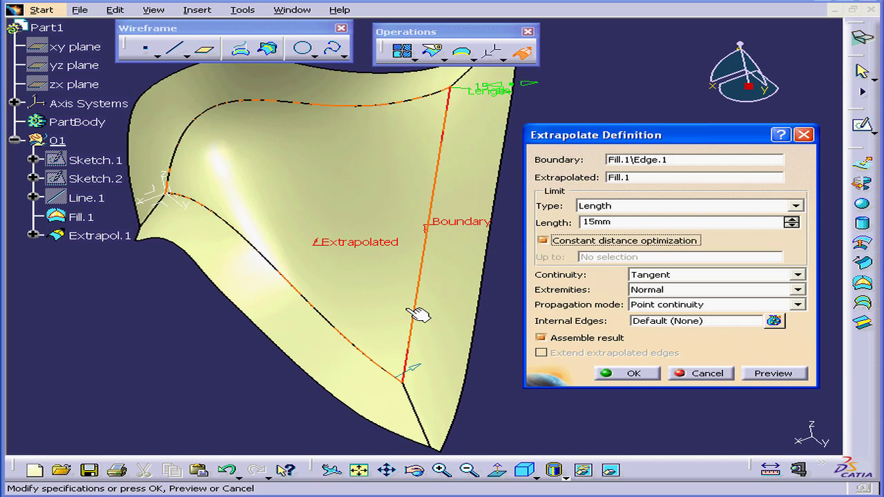
pyautogui.moveTo(449, 358)
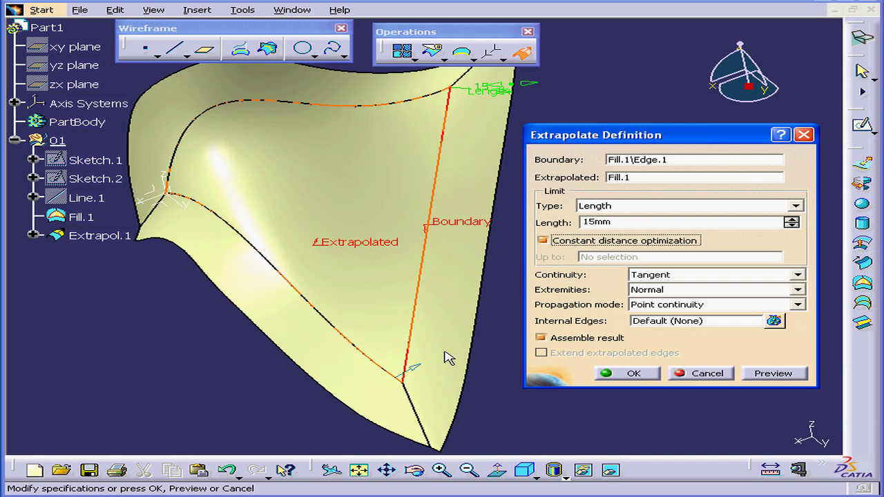
pyautogui.moveTo(541, 365)
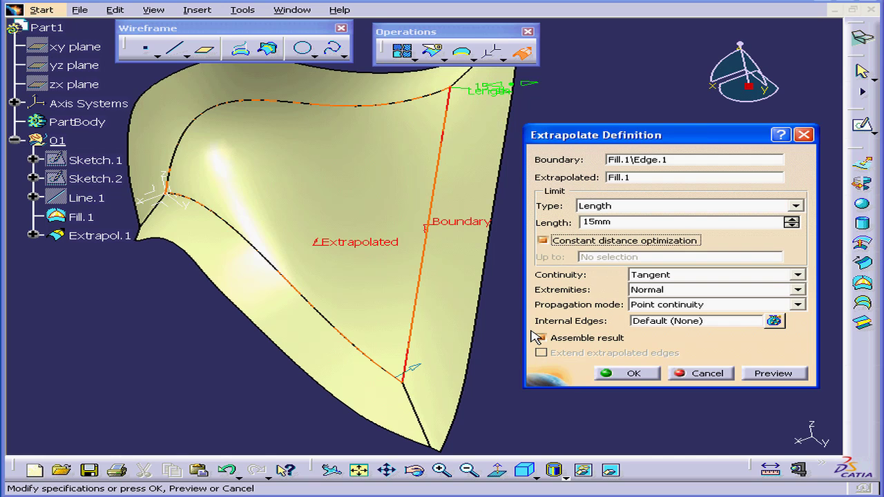
# Step: Turn off Assemble result and confirm the 15 mm extrapolation as a separate surface
pyautogui.click(542, 337)
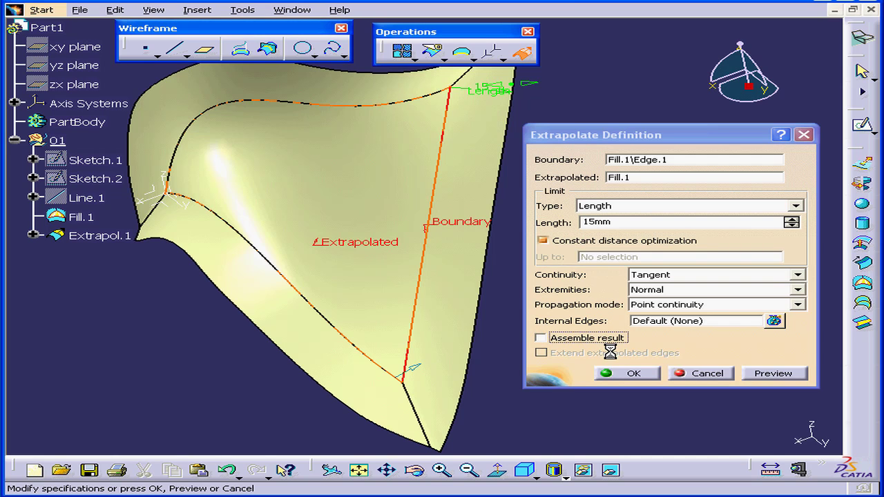
pyautogui.click(625, 373)
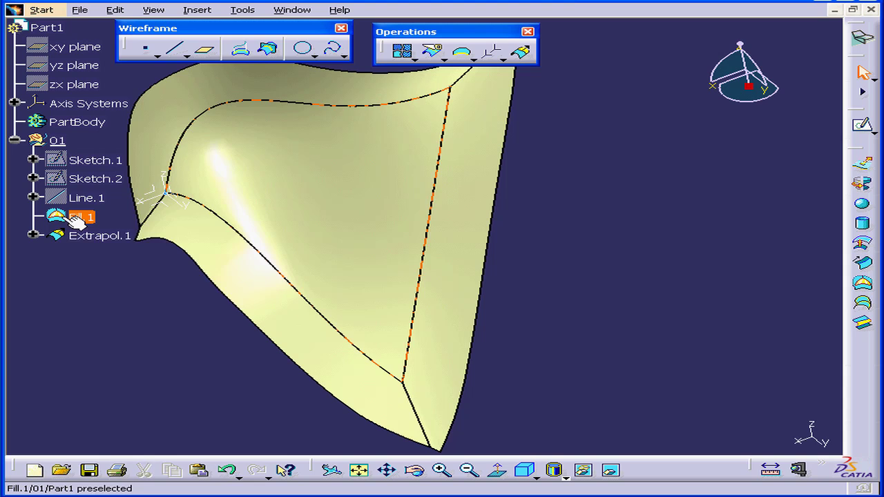
pyautogui.rightClick(81, 216)
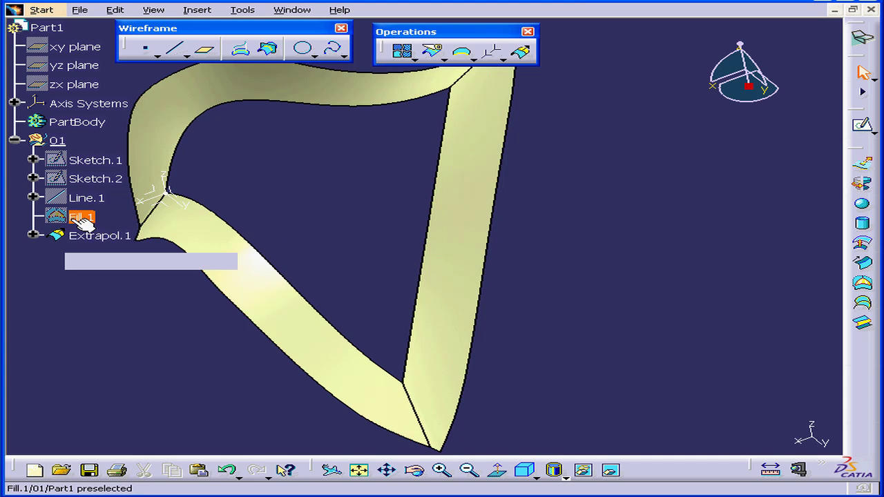
pyautogui.rightClick(80, 215)
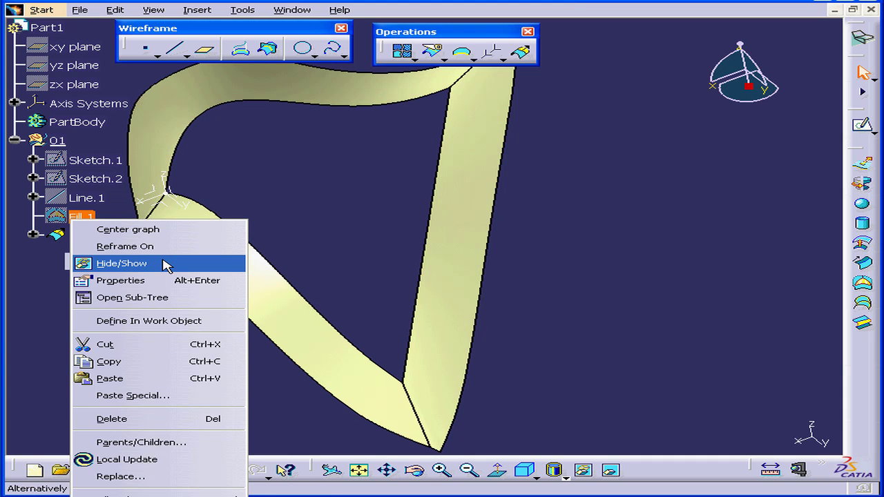
pyautogui.click(121, 262)
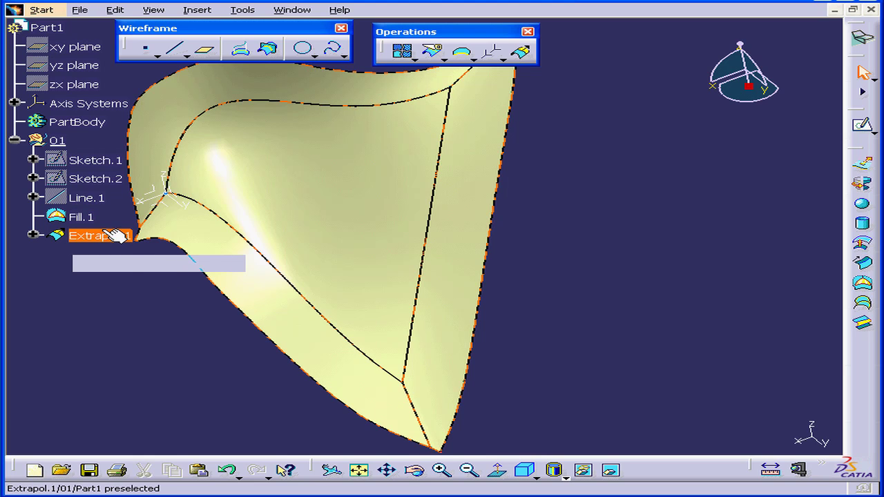
# Step: Edit Extrapol.1 to assemble its result with Fill.1 and confirm the change
pyautogui.doubleClick(91, 235)
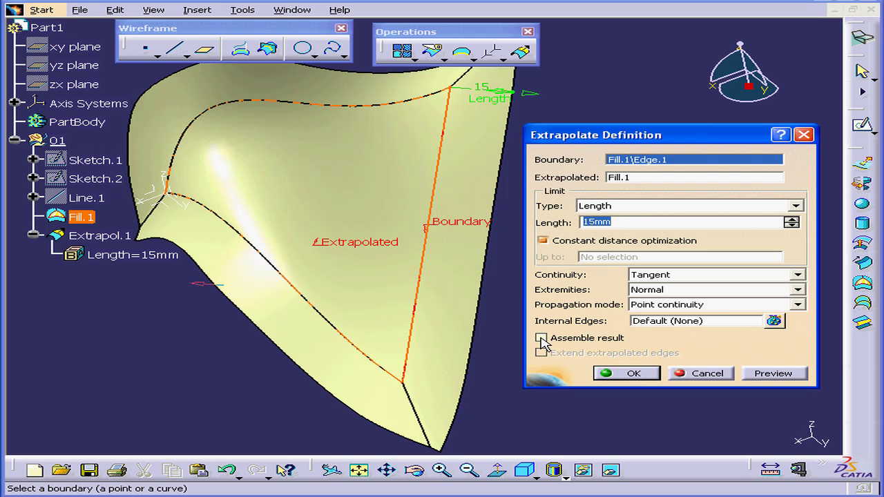
pyautogui.click(542, 337)
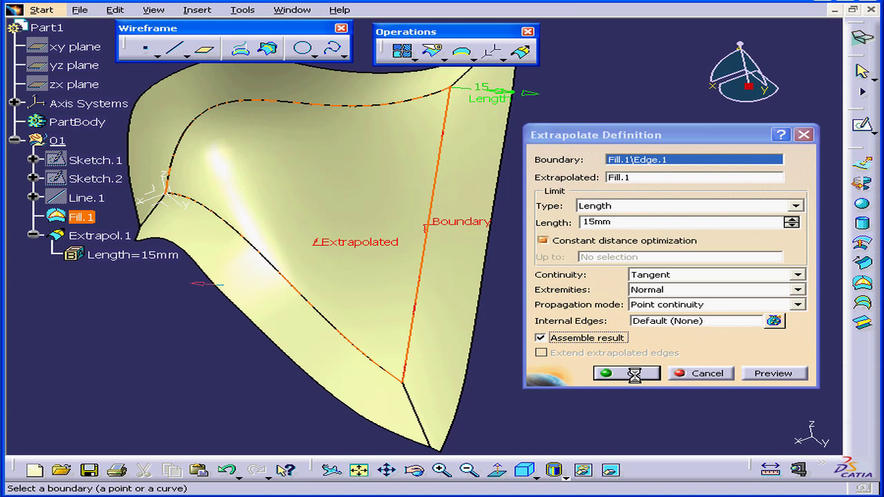
pyautogui.click(618, 373)
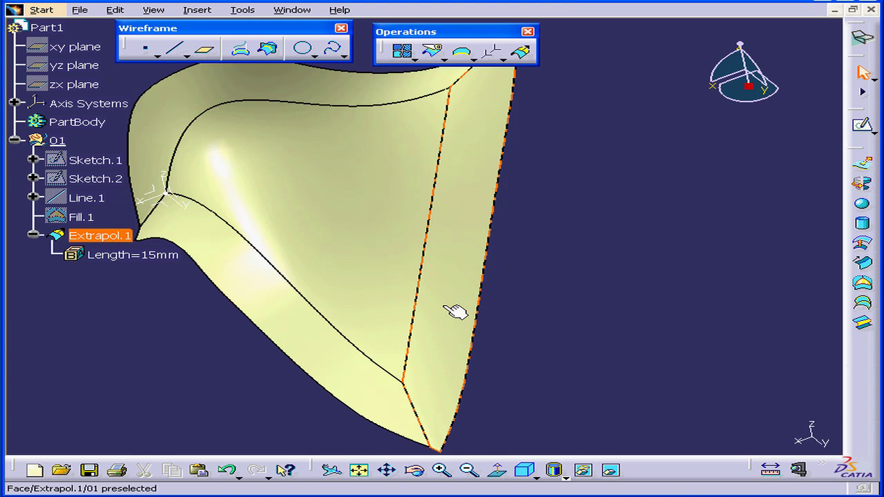
pyautogui.click(131, 254)
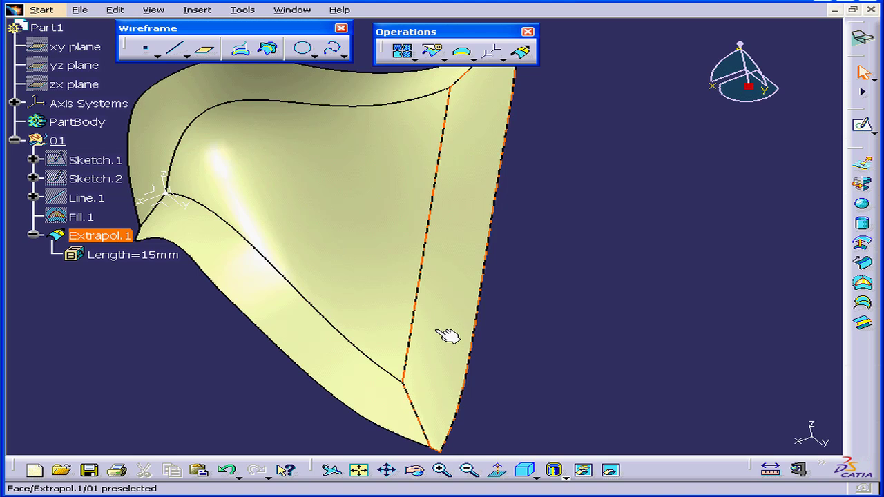
pyautogui.moveTo(450, 336)
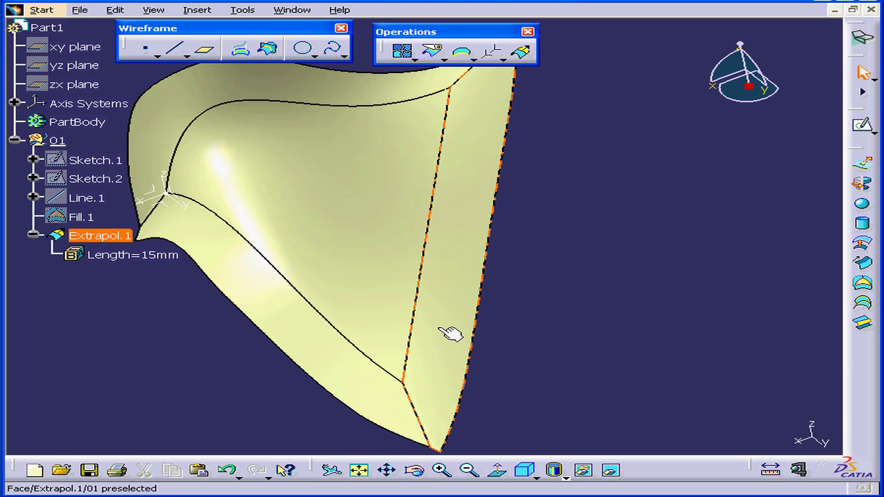